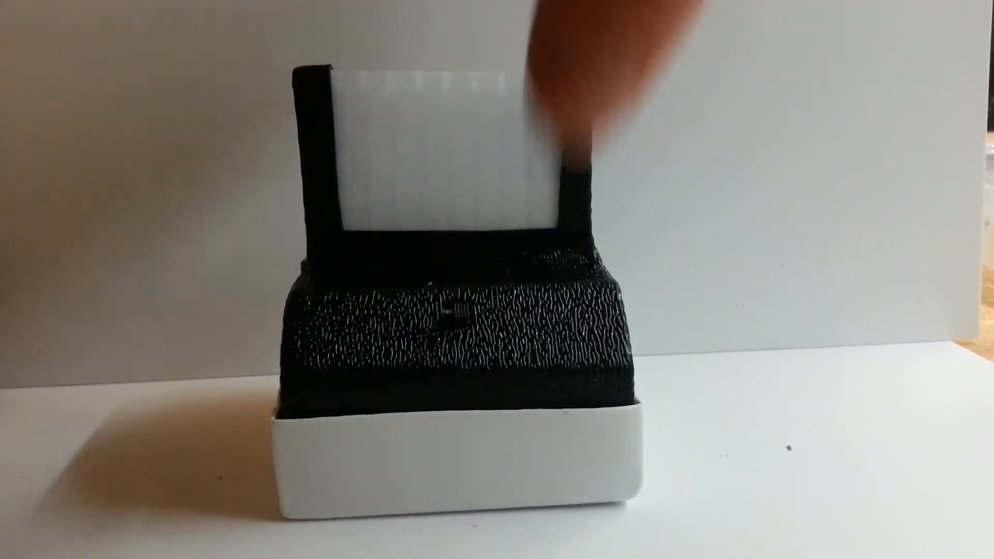
click(452, 322)
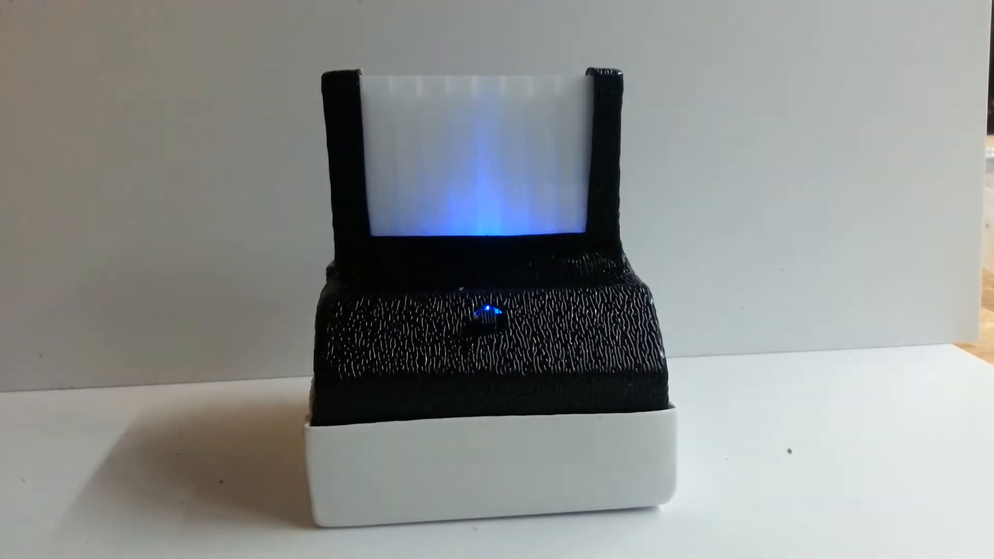